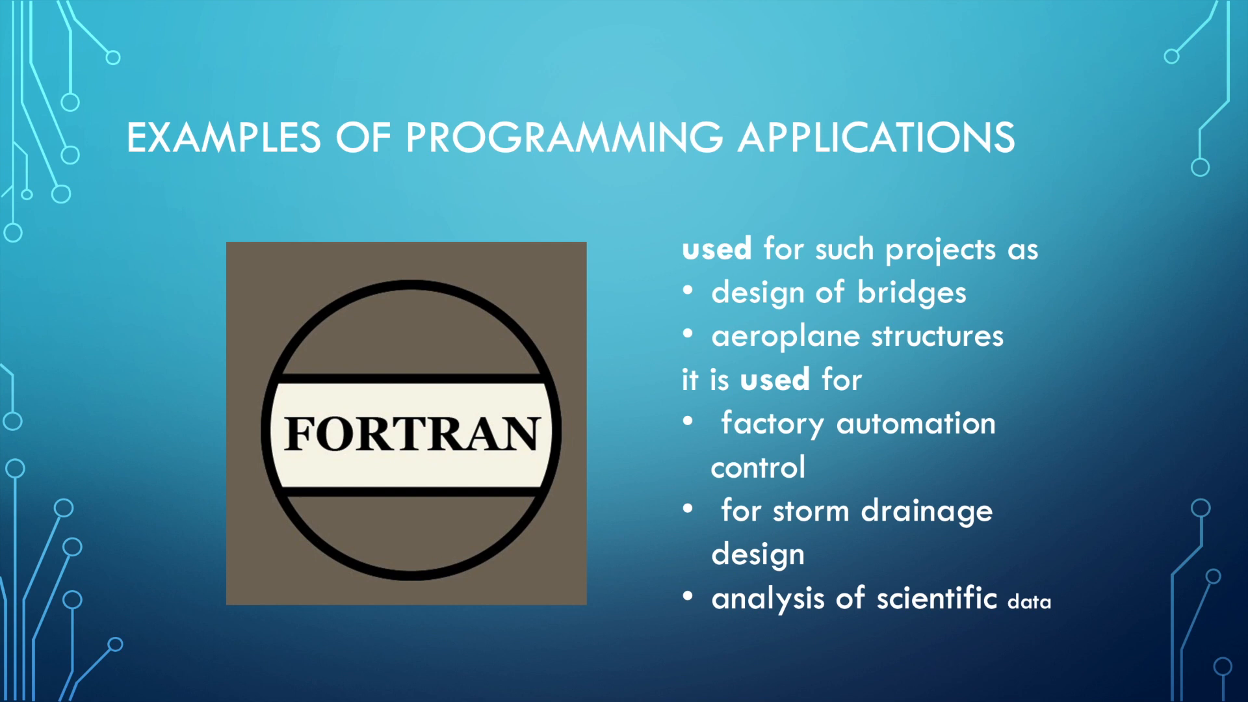
{"action": "mouse_move", "coordinate": [846, 488]}
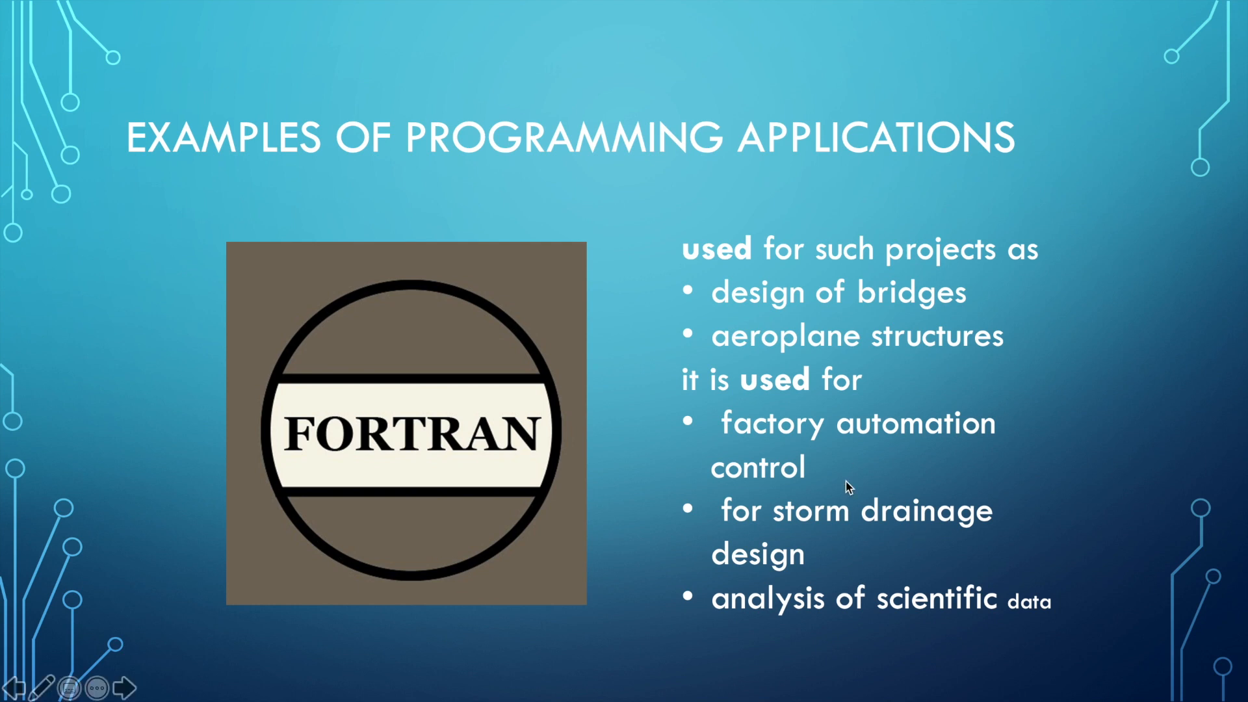